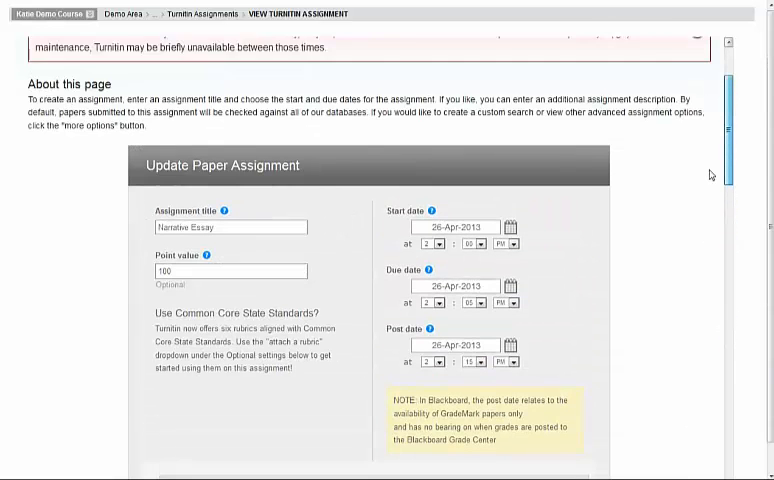
Expand the Narrative Essay assignment's optional settings and reach the ETS e-rater Settings section.
{"action": "scroll", "scroll_direction": "down", "scroll_amount": 3}
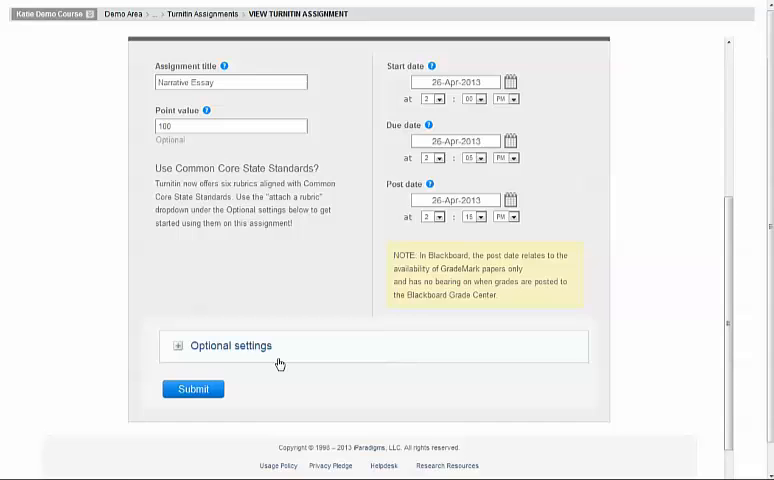
{"action": "left_click", "coordinate": [232, 344]}
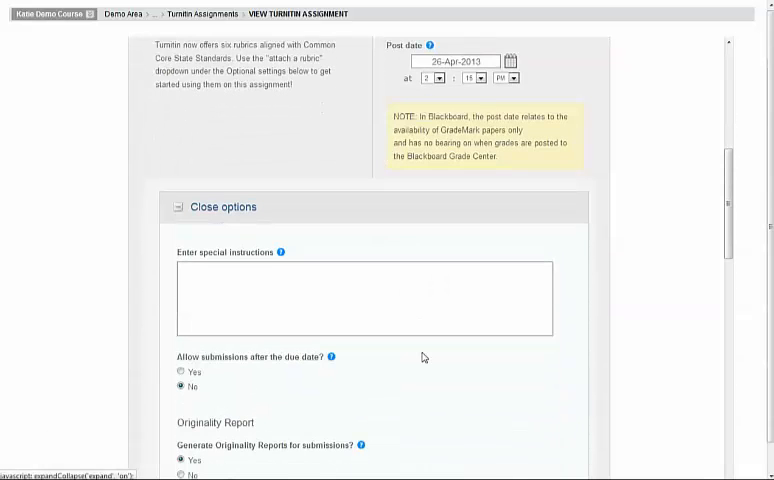
{"action": "scroll", "scroll_direction": "down", "scroll_amount": 3}
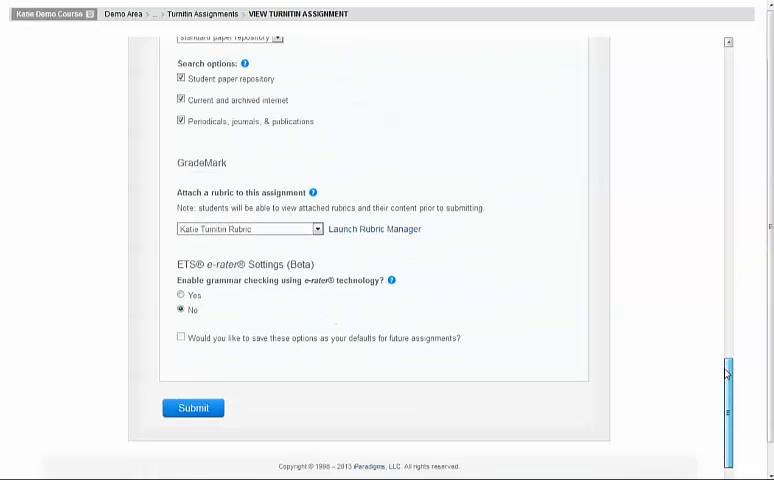
{"action": "scroll", "scroll_direction": "down", "scroll_amount": 3}
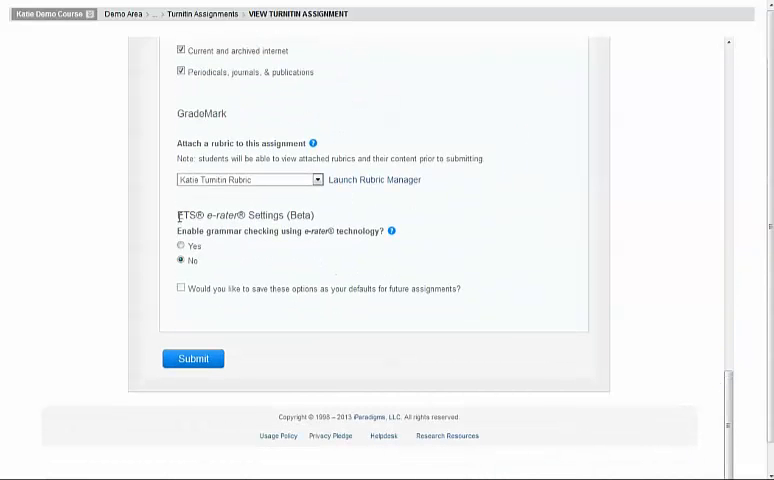
Leave e-rater grammar checking at No, save these options as future defaults, and submit the assignment.
{"action": "left_click", "coordinate": [176, 246]}
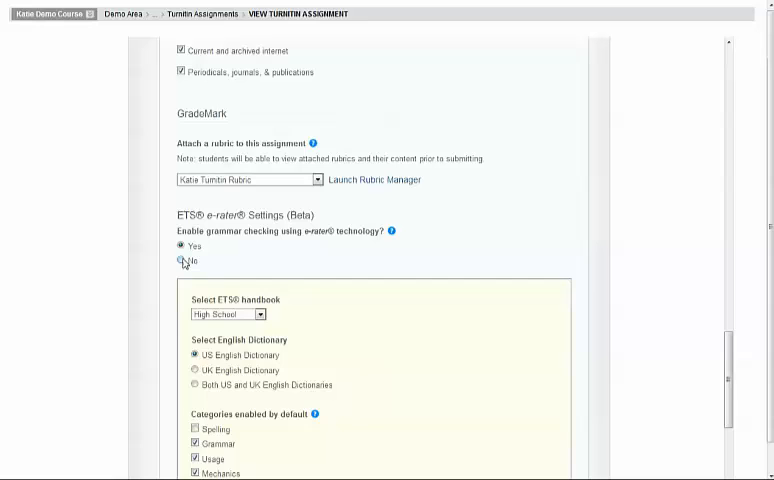
{"action": "left_click", "coordinate": [176, 260]}
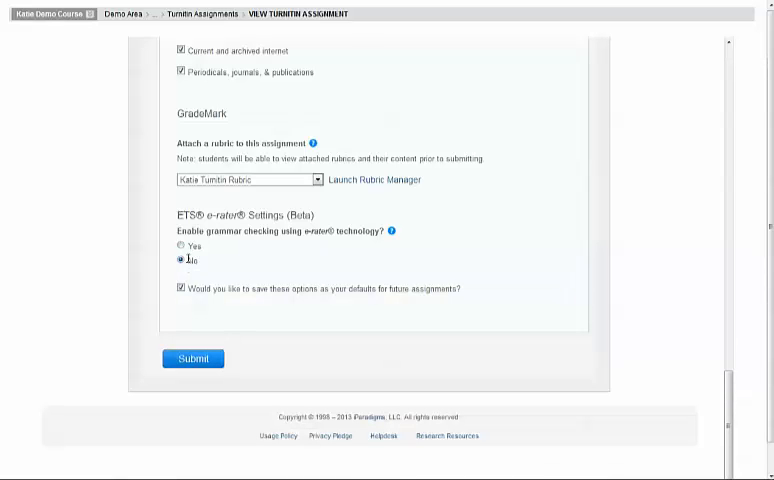
{"action": "left_click", "coordinate": [176, 260]}
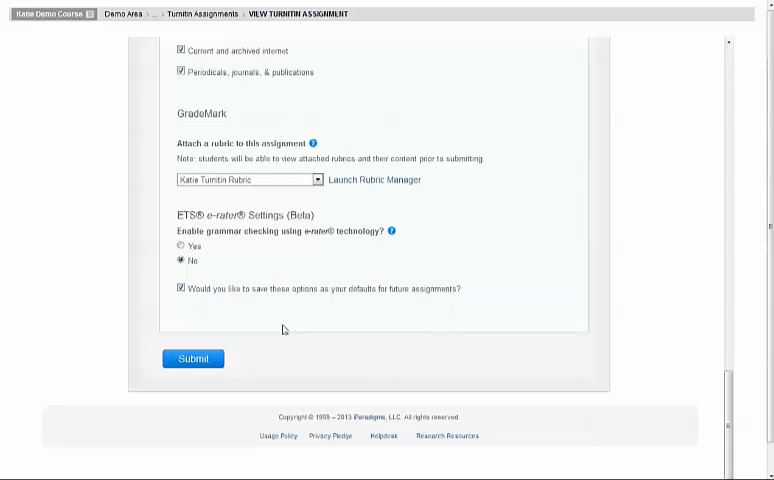
{"action": "left_click", "coordinate": [192, 358]}
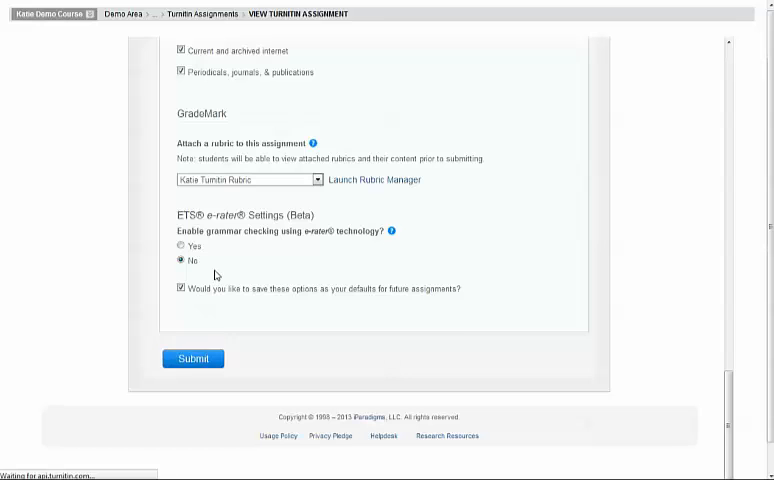
From the Welcome page's Assessments menu, start a new Turnitin Assignment.
{"action": "left_click", "coordinate": [192, 358]}
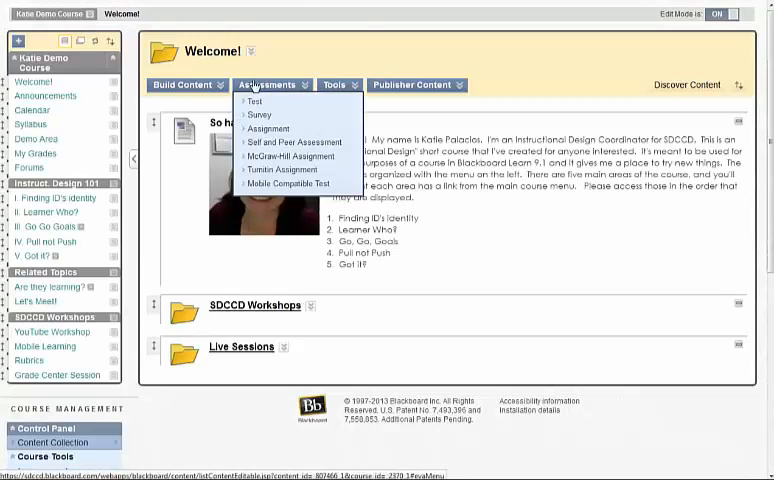
{"action": "left_click", "coordinate": [284, 168]}
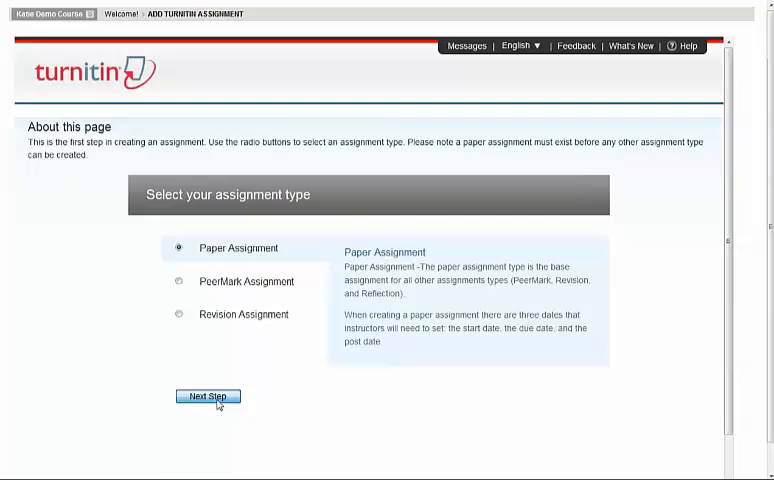
Proceed with Paper Assignment and expand its optional settings, showing e-rater set to No.
{"action": "left_click", "coordinate": [206, 396]}
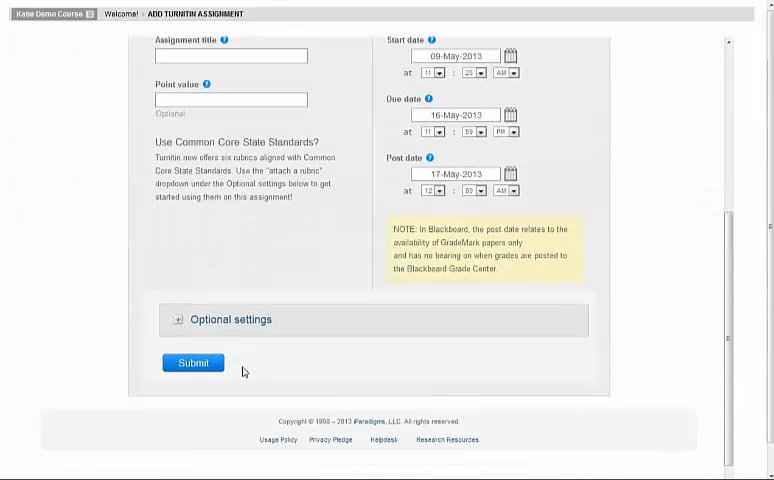
{"action": "left_click", "coordinate": [180, 320]}
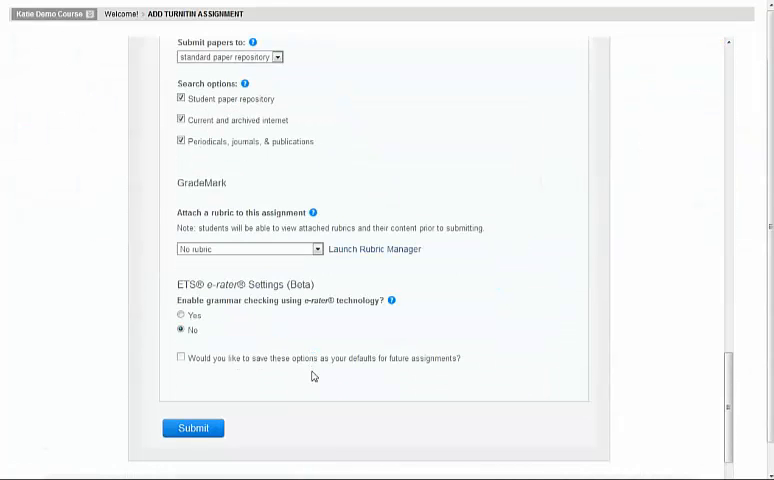